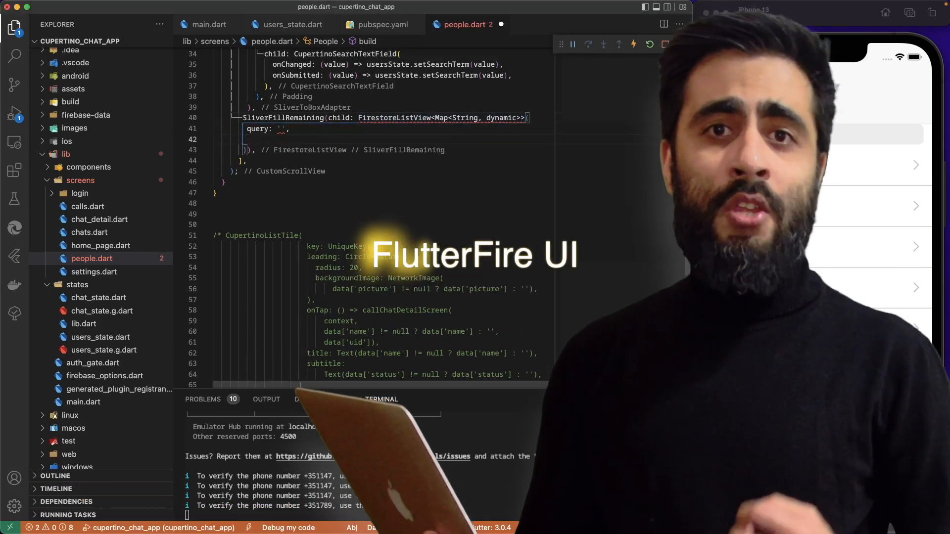
Add itemBuilder: (context,) below the query of the FirestoreListView
type("itemBuilder")
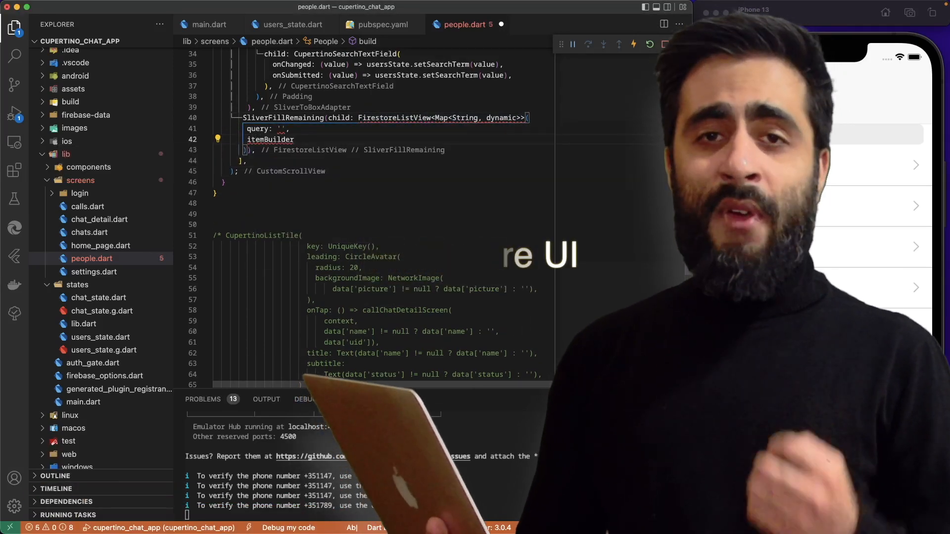
type("(context,)")
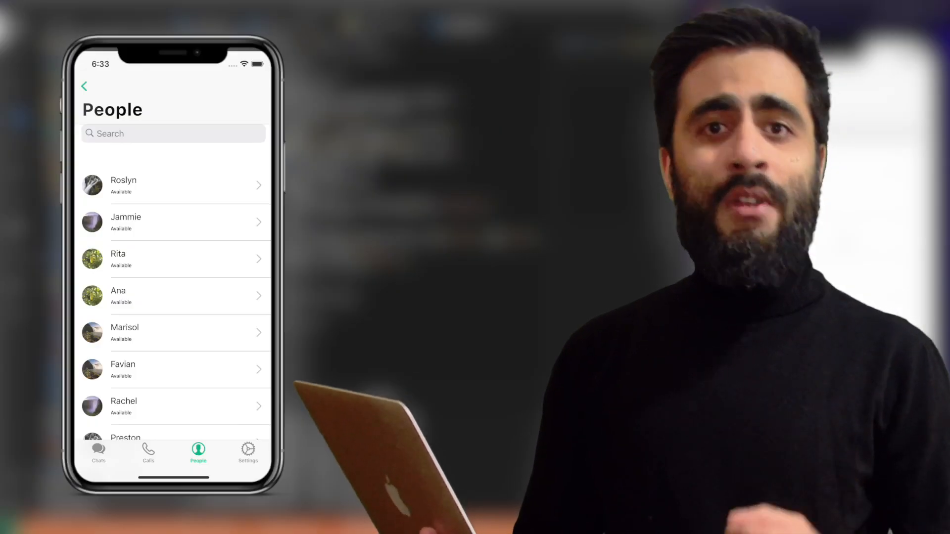
scroll("down", 3)
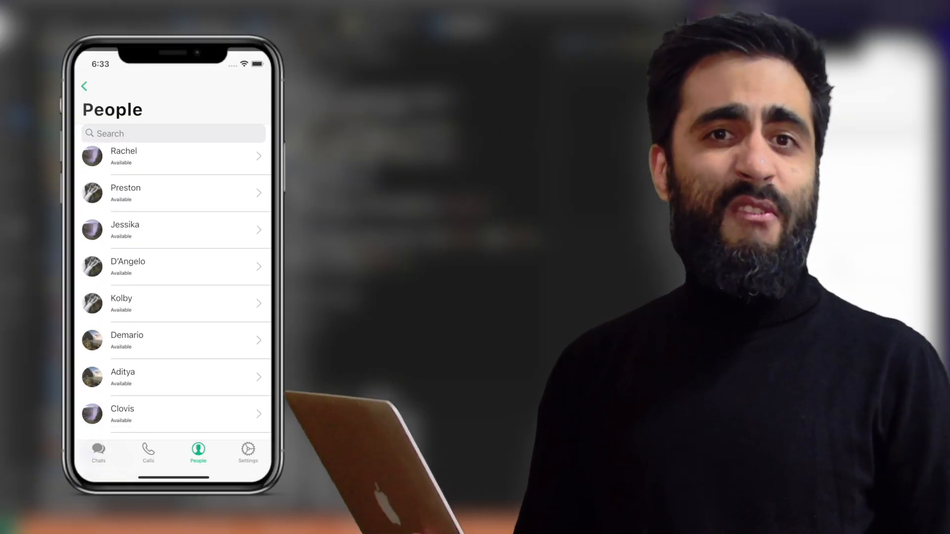
scroll("down", 3)
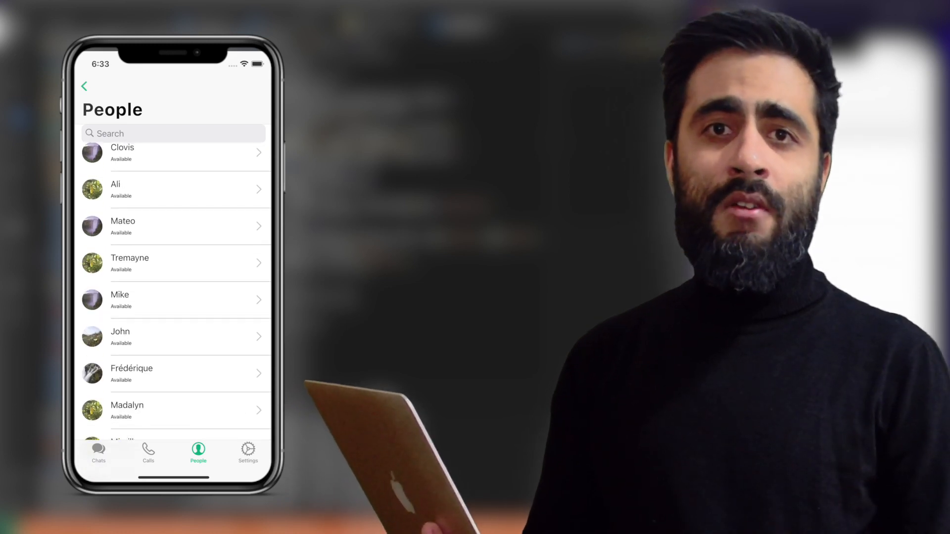
scroll("down", 3)
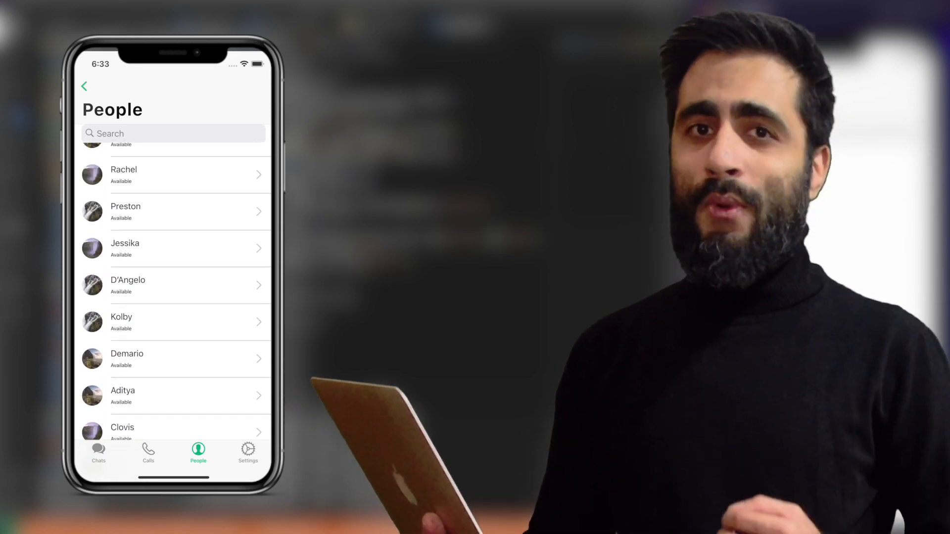
scroll("up", 3)
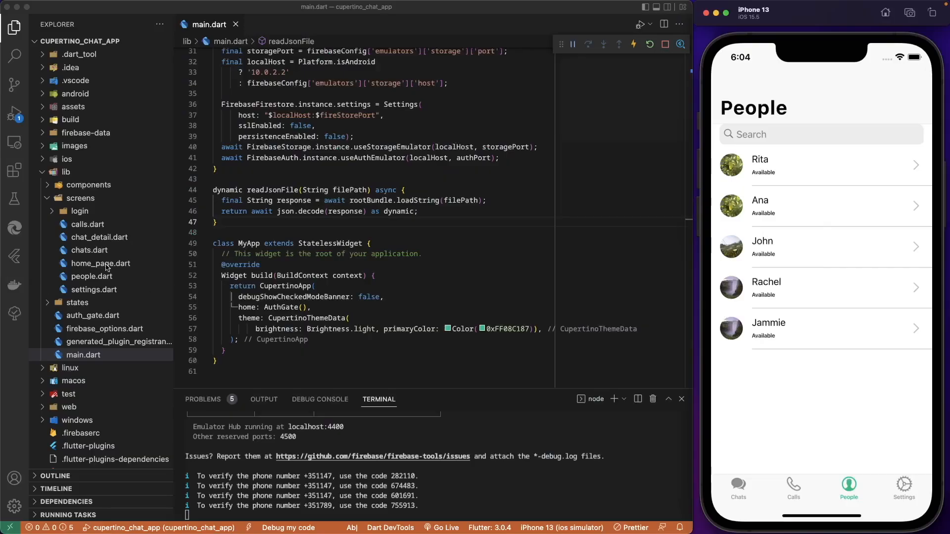
Switch to users_state.dart showing the people getter filtering contacts by search term
left_click(93, 276)
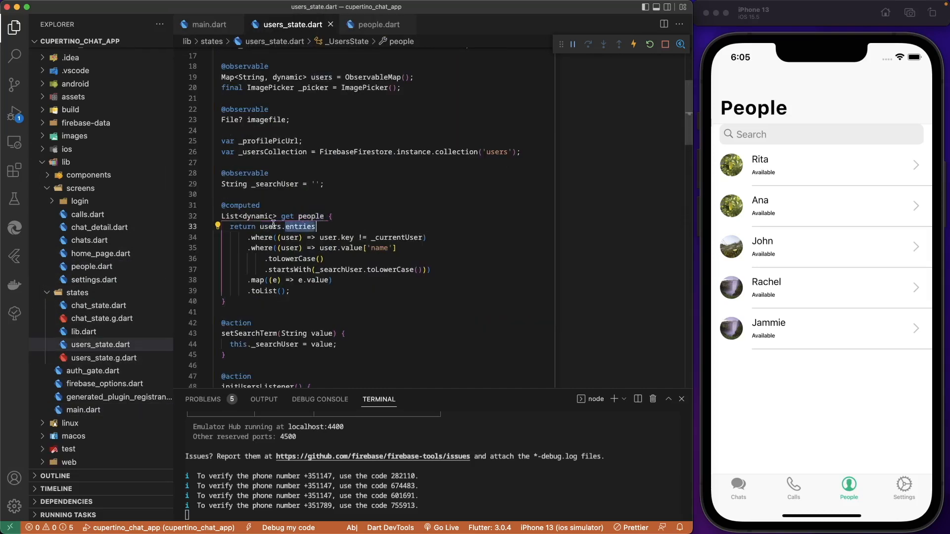
mouse_move(268, 226)
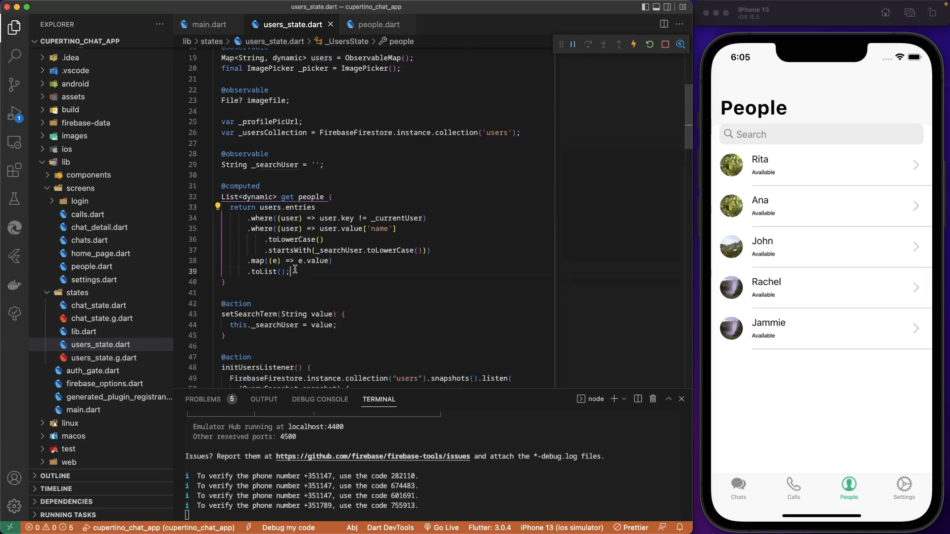
mouse_move(311, 196)
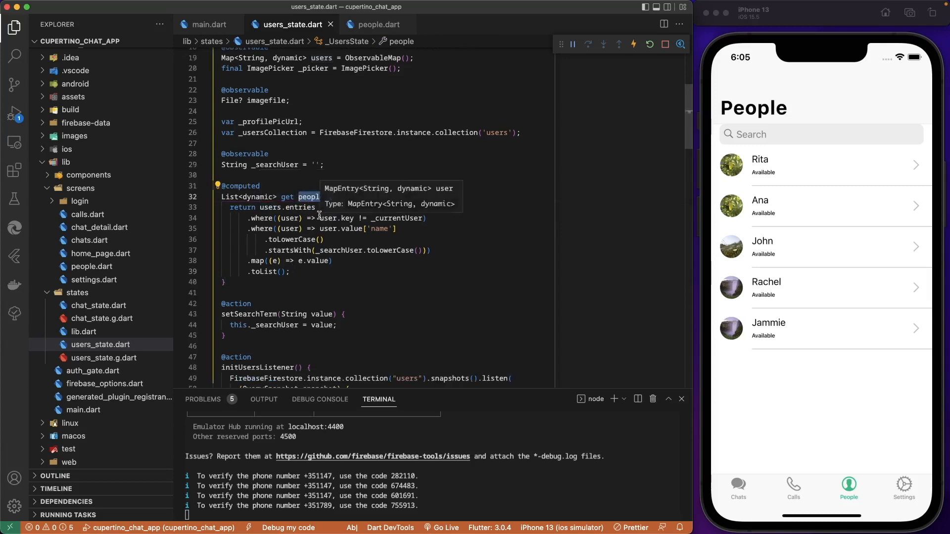